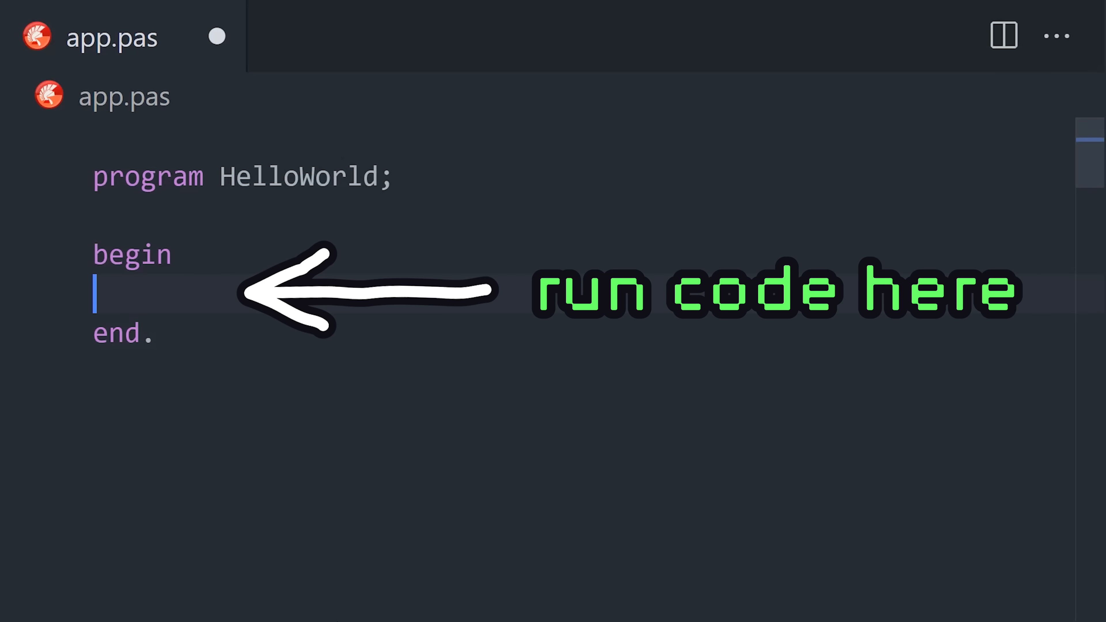
# Write writeln('Hi Mom!'); inside begin–end and add blank lines below the program heading.
pyautogui.write('writeln();')
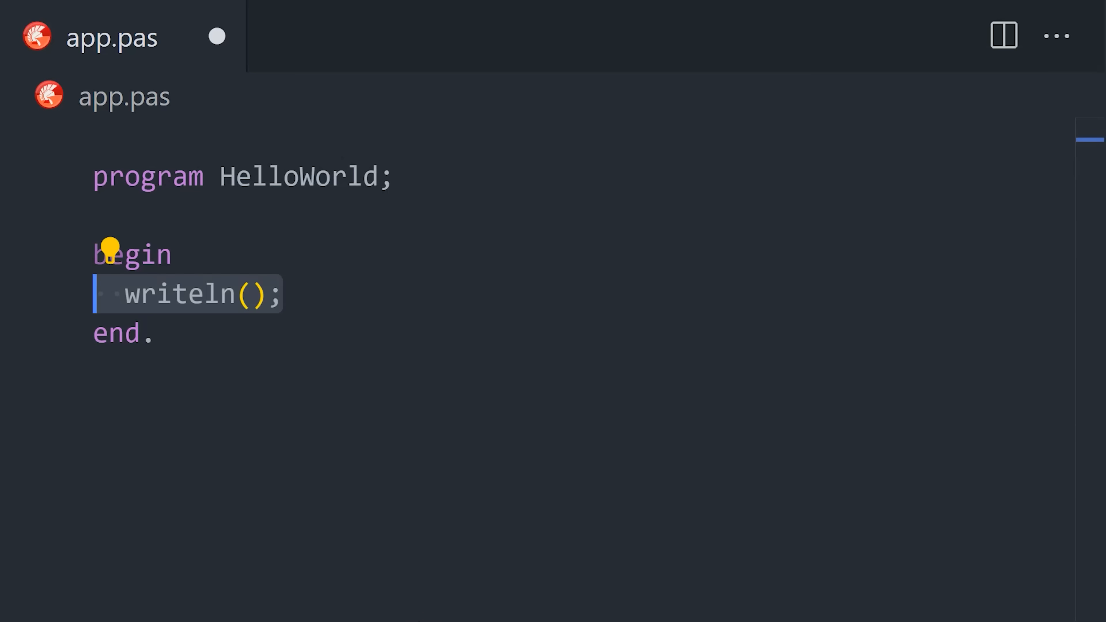
pyautogui.write("'Hi Mom!'")
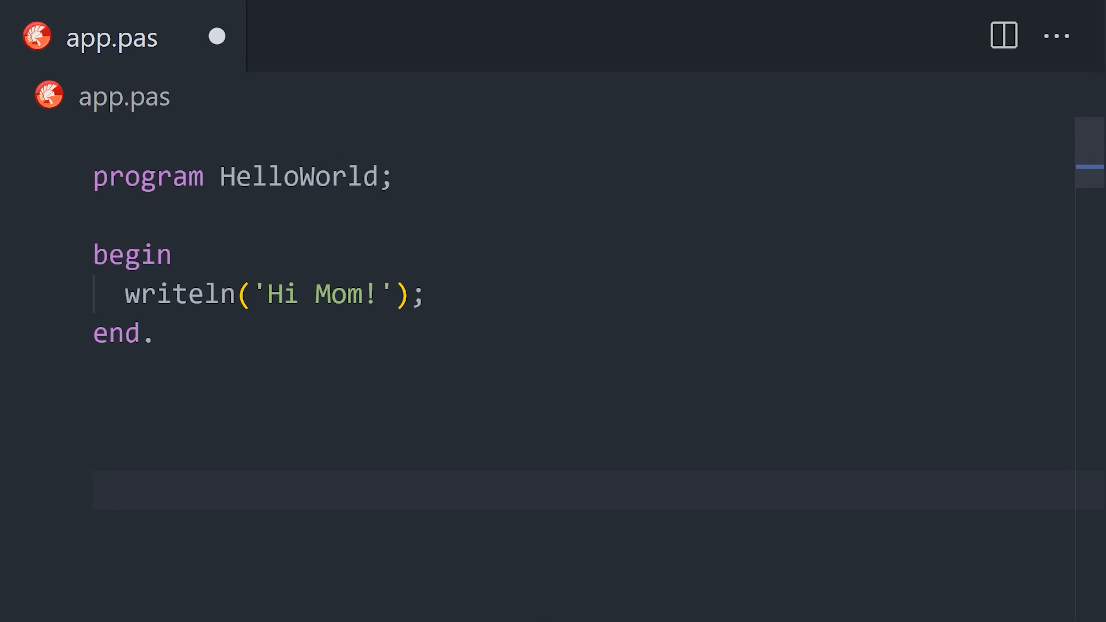
pyautogui.press('Enter')
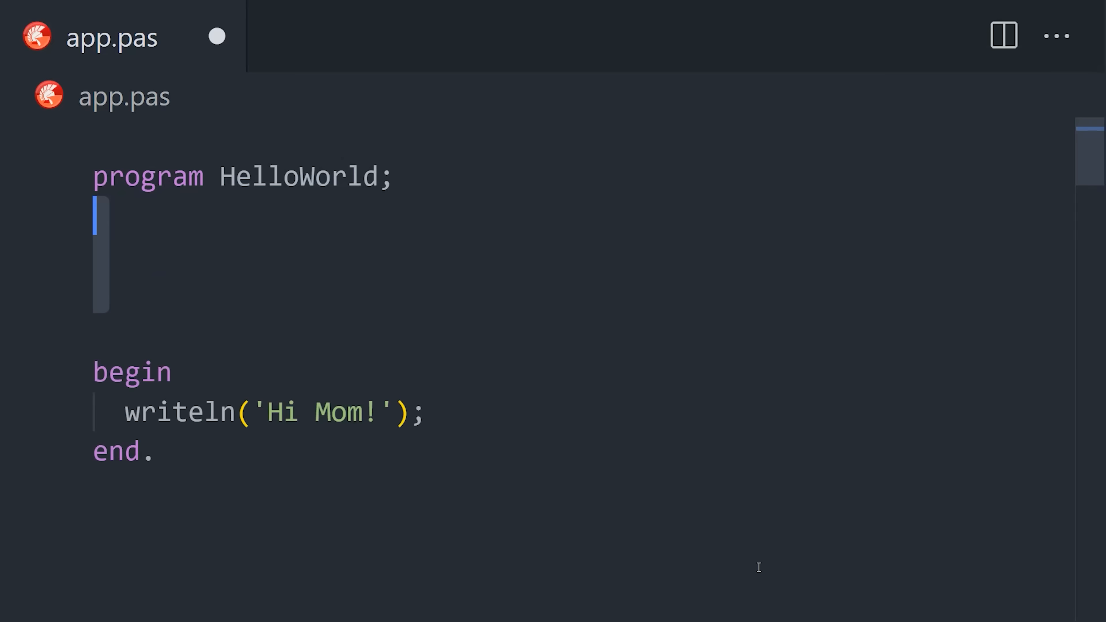
# Start a const section ahead of the commented IsOdd(a: Integer) function.
pyautogui.write('const')
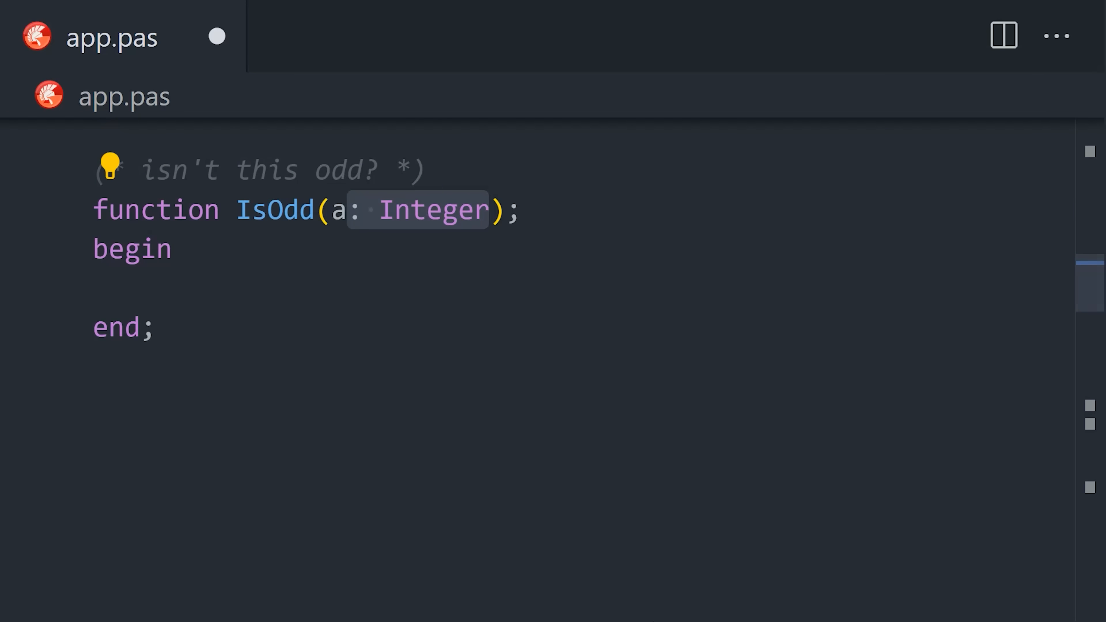
# Give IsOdd a ': Boolean' result type before the empty type…end block.
pyautogui.write(': Boolean')
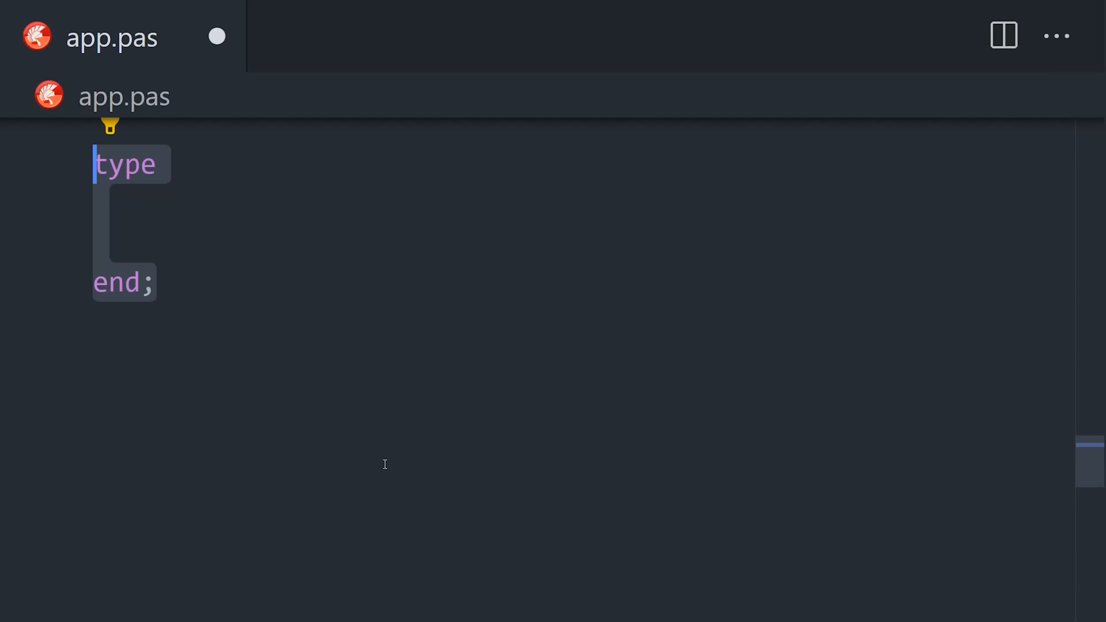
# Define THuman = record with a dna: String; field.
pyautogui.write('THuman = record')
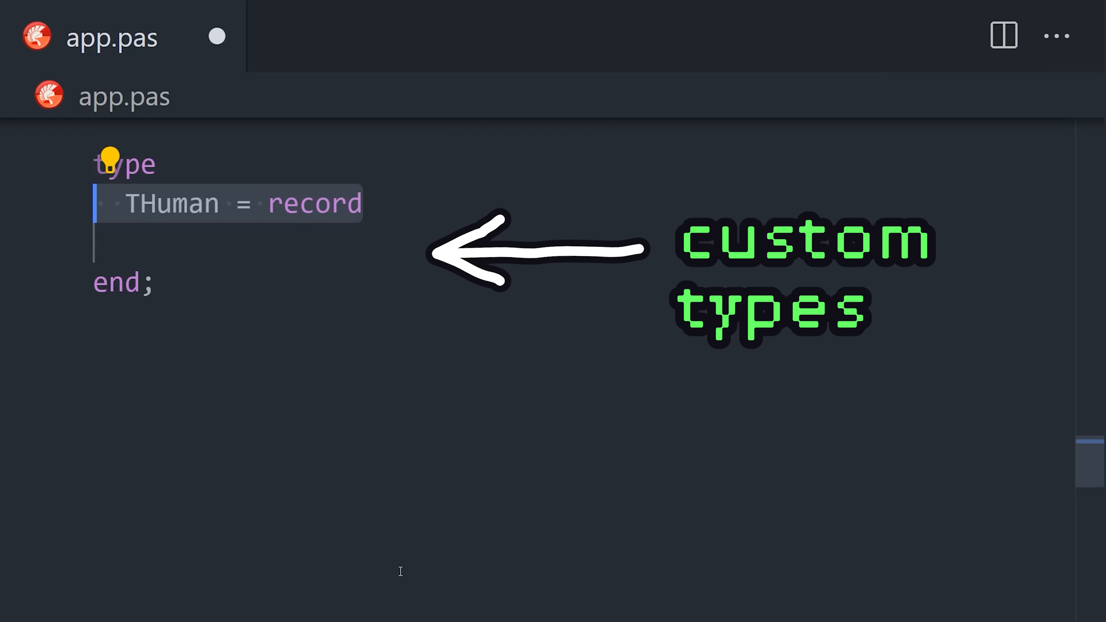
pyautogui.write('dna: String;')
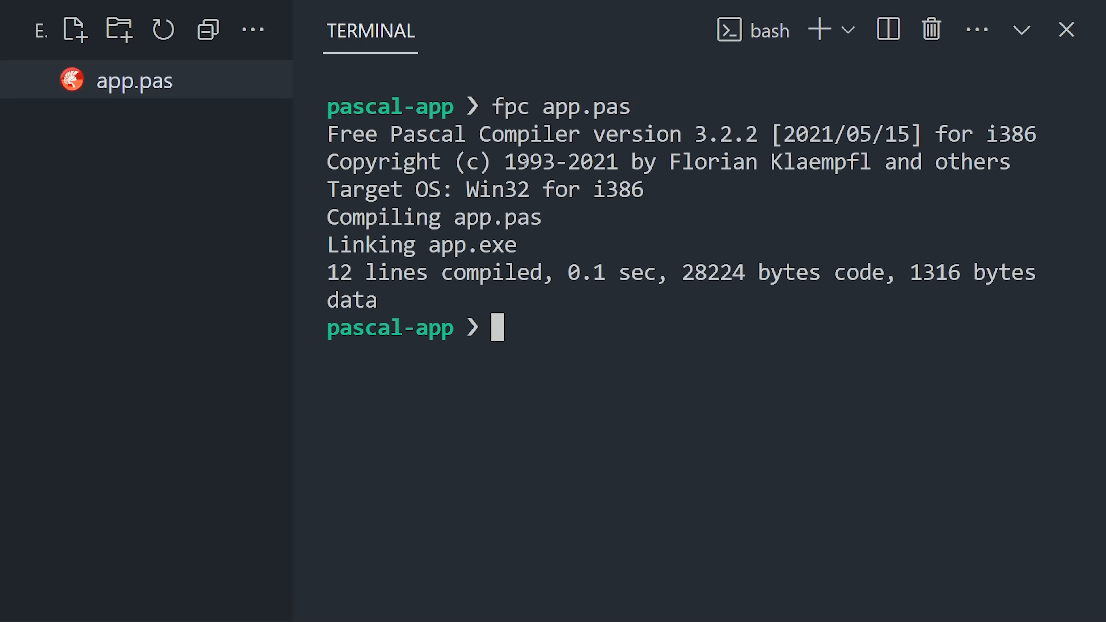
# Run ./app.exe in the terminal after compiling with fpc, printing 'Hi Mom!'.
pyautogui.write('./app.exe')
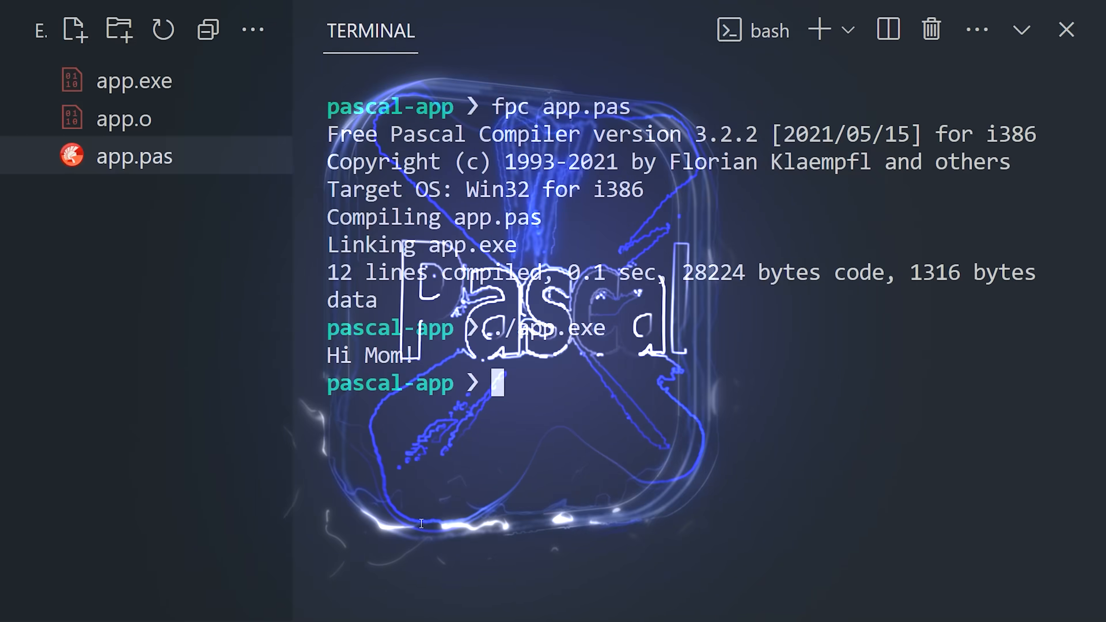